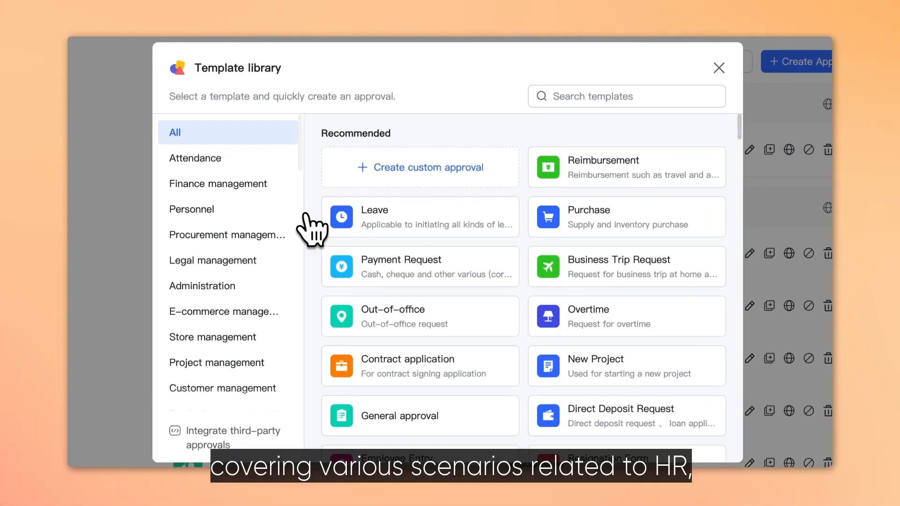
Browse templates and start the HR 'Onboarding computer requisition' from Request For Office Supplies
{"action": "left_click", "coordinate": [202, 286]}
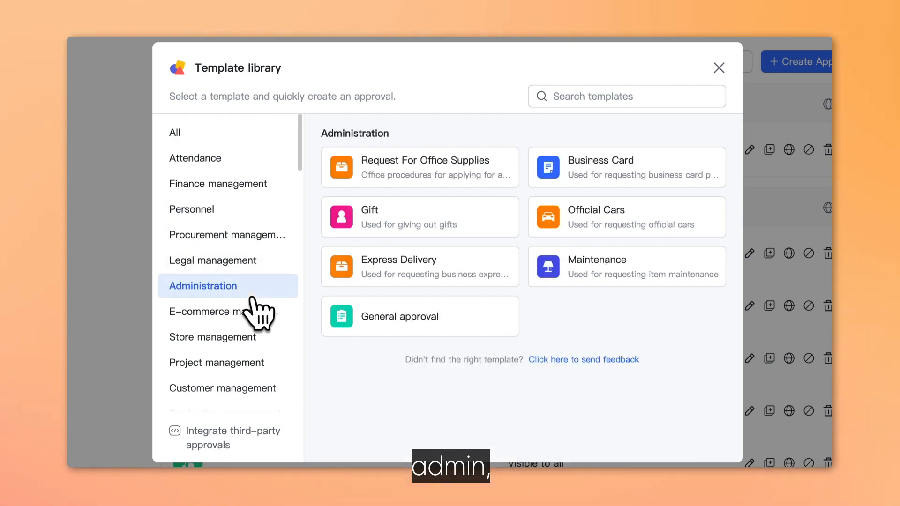
{"action": "left_click", "coordinate": [218, 183]}
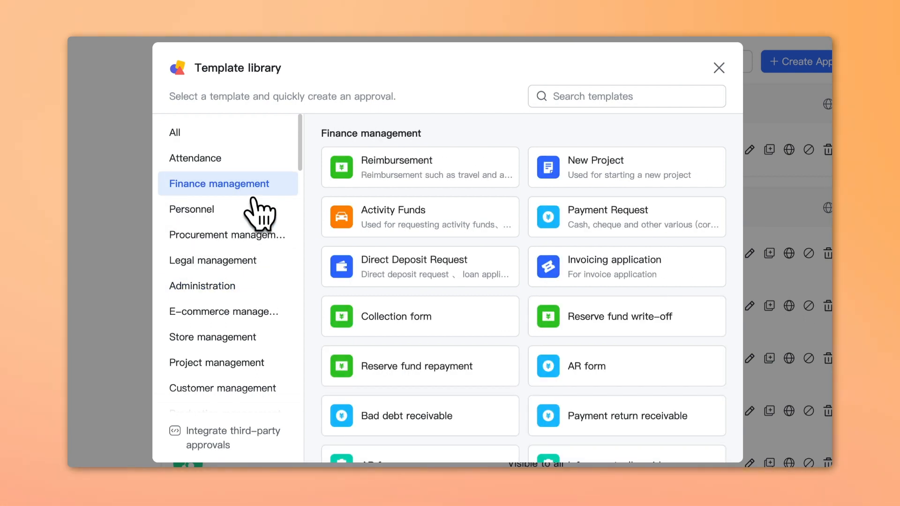
{"action": "left_click", "coordinate": [203, 286]}
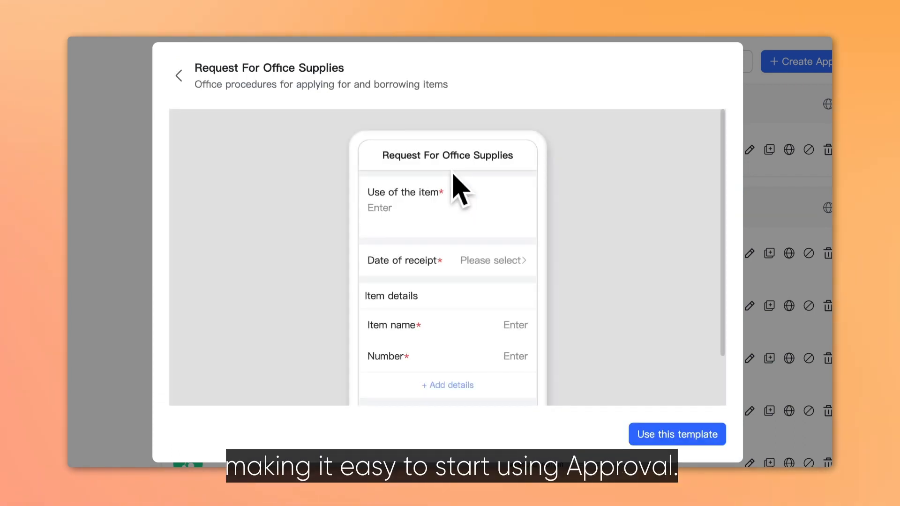
{"action": "left_click", "coordinate": [676, 434]}
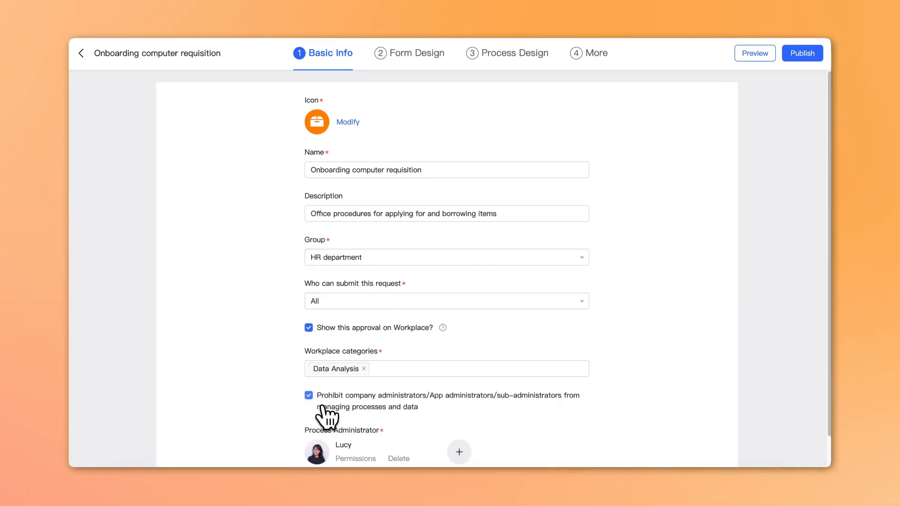
{"action": "left_click", "coordinate": [409, 53]}
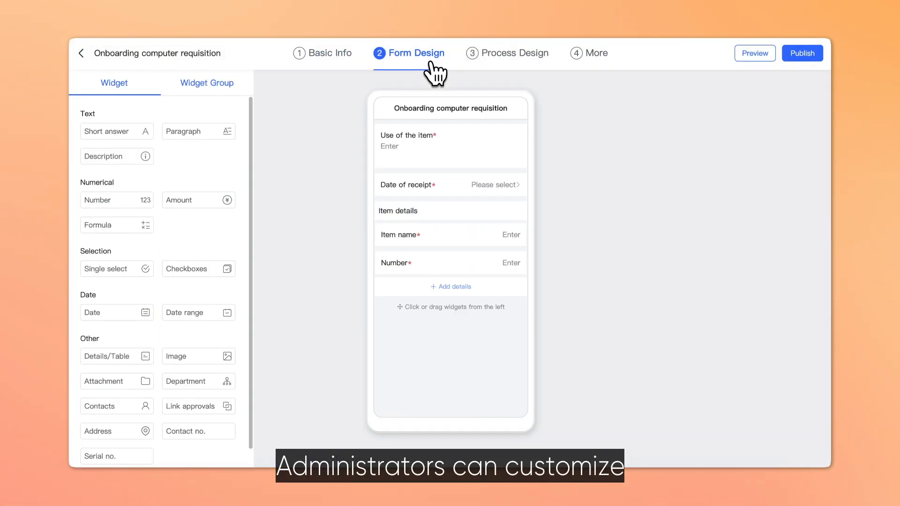
Retitle the first field 'Computer configuration' and add a Position choice (Sales, HR, Marketing)
{"action": "left_click", "coordinate": [450, 141]}
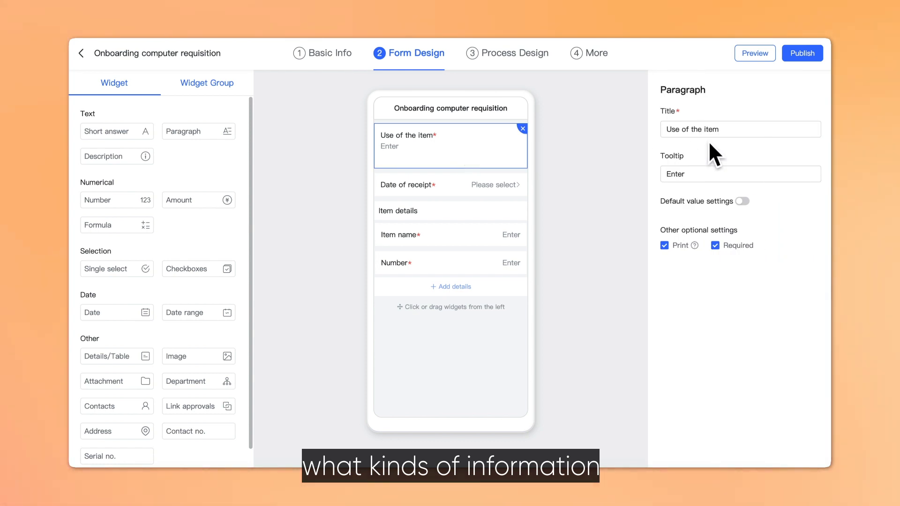
{"action": "type", "text": "Computer configuration"}
{"action": "type", "text": "Position"}
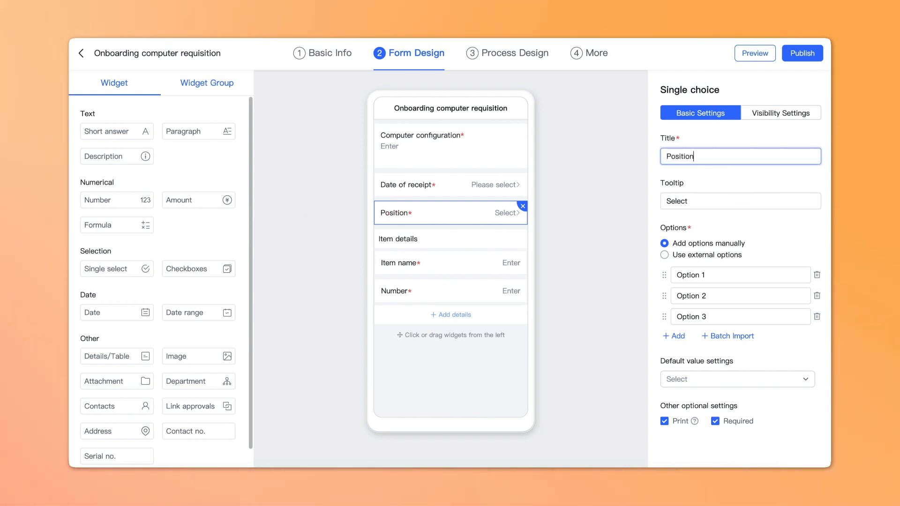
{"action": "type", "text": "HR"}
{"action": "left_click", "coordinate": [741, 316]}
{"action": "type", "text": "Marketing"}
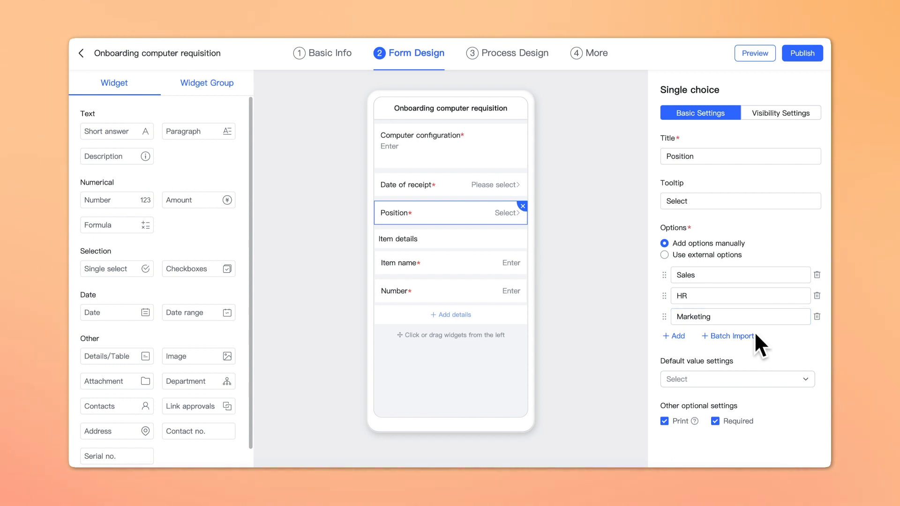
{"action": "left_click", "coordinate": [507, 53]}
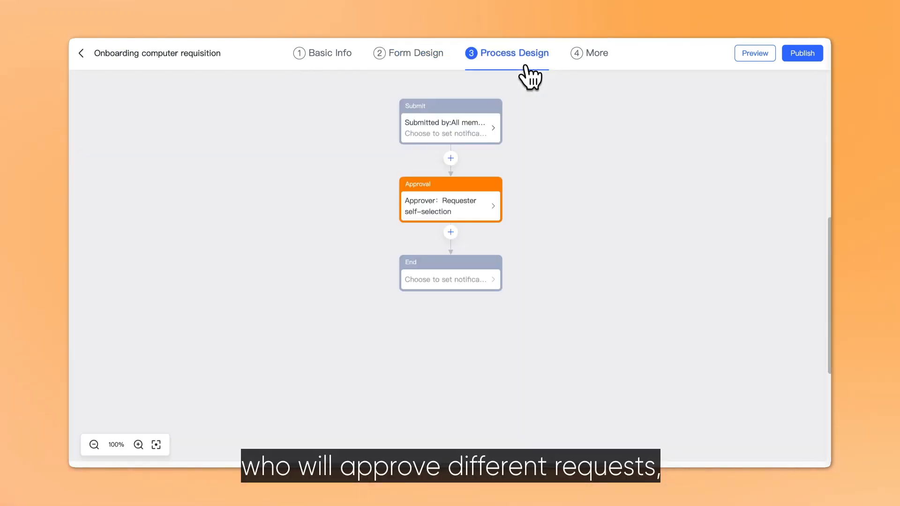
{"action": "left_click", "coordinate": [596, 53]}
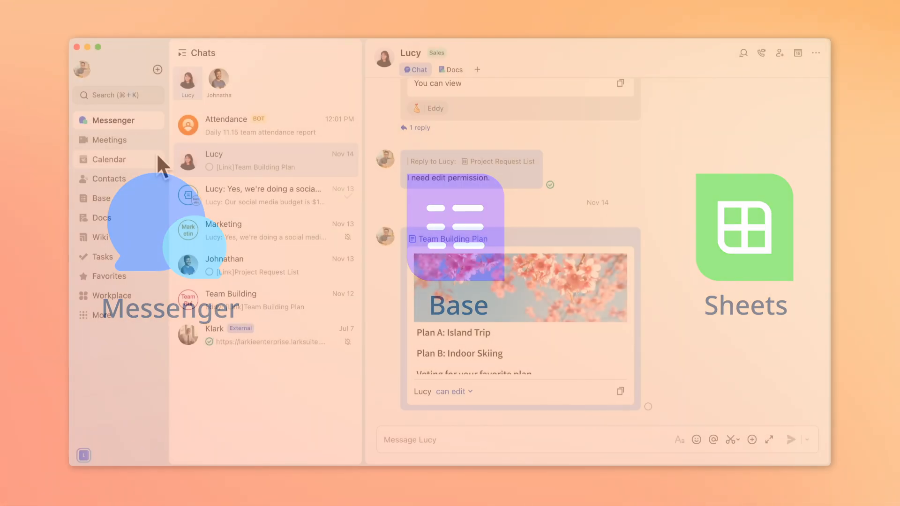
Open the Approval app from the Lark sidebar
{"action": "left_click", "coordinate": [119, 95]}
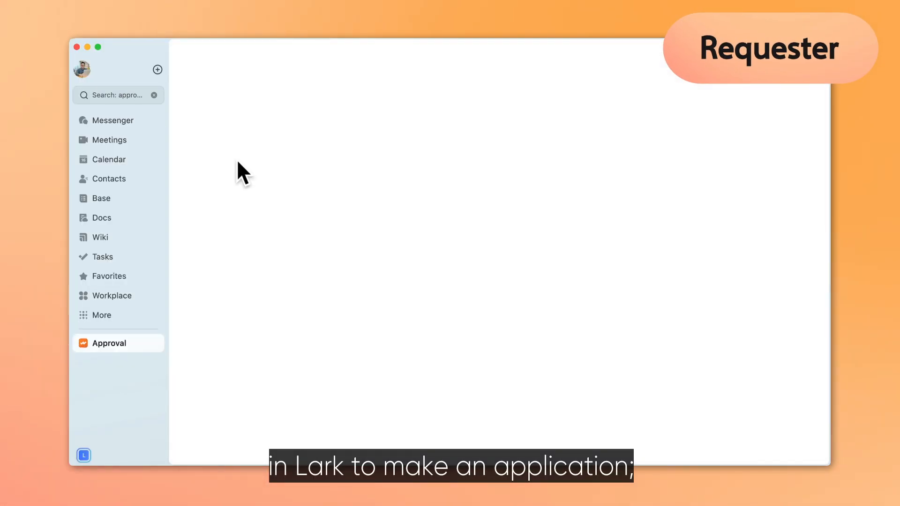
Submit a Leave request stating the requester feels unwell and needs a day off
{"action": "left_click", "coordinate": [109, 342]}
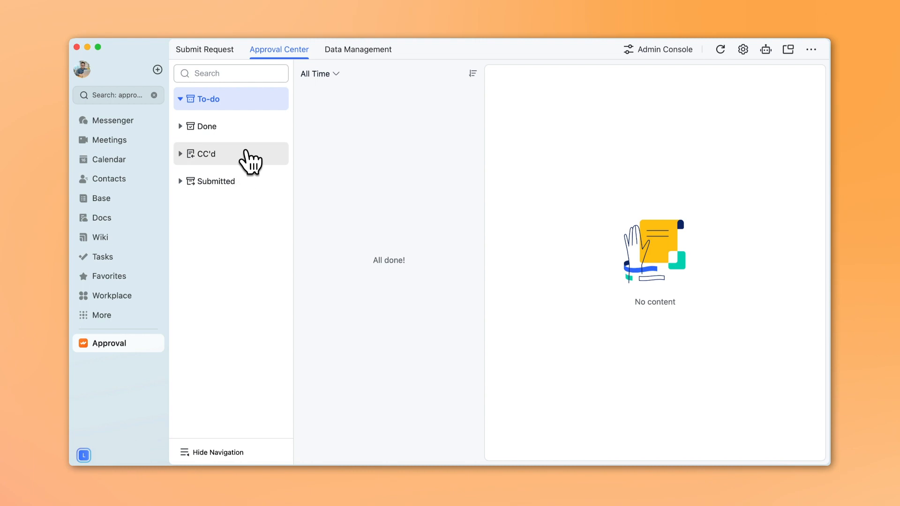
{"action": "left_click", "coordinate": [204, 49]}
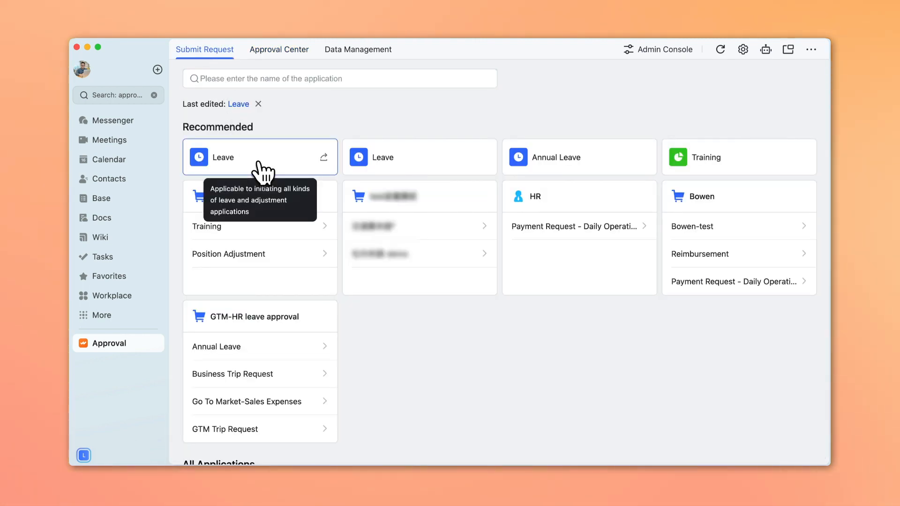
{"action": "left_click", "coordinate": [260, 156]}
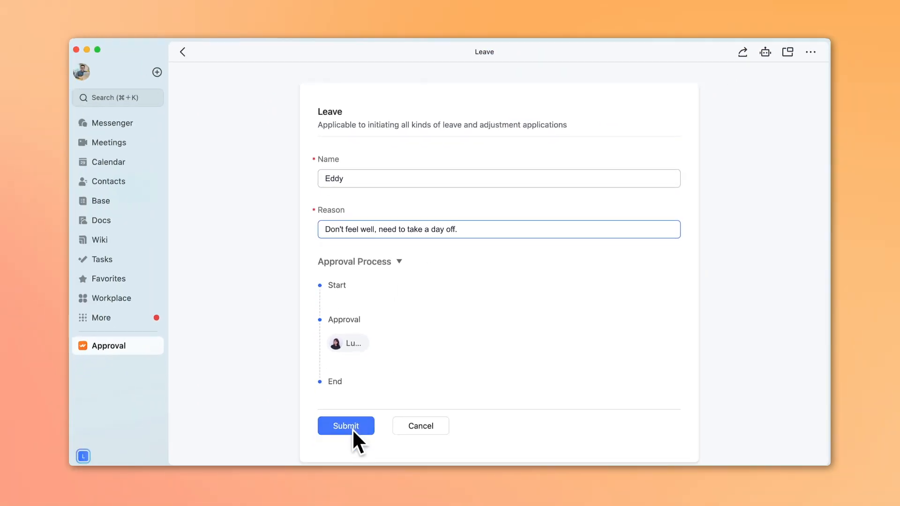
{"action": "left_click", "coordinate": [344, 426]}
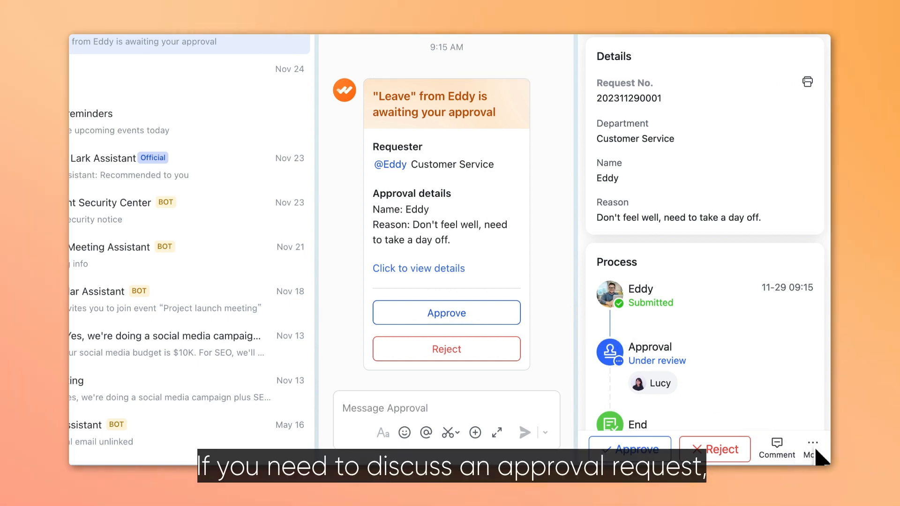
Create a discussion group for the Leave request with its submitter and approvers
{"action": "left_click", "coordinate": [811, 448]}
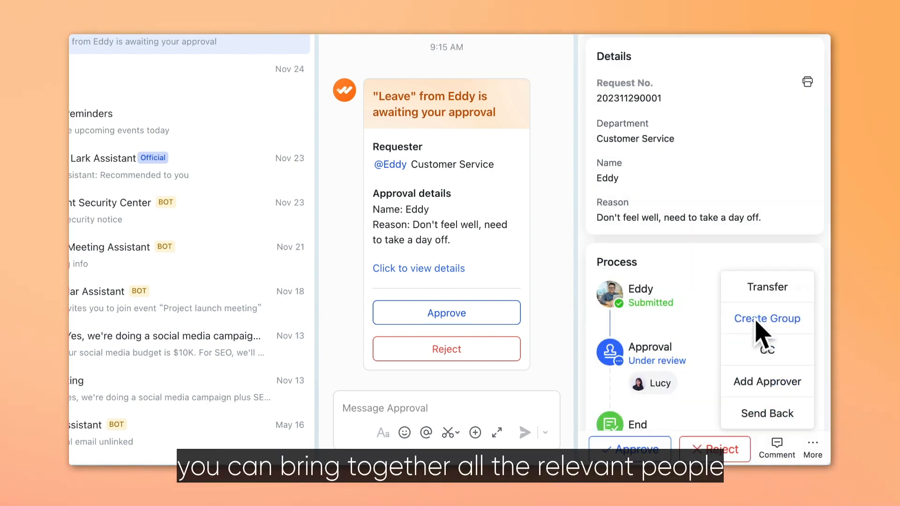
{"action": "left_click", "coordinate": [766, 319]}
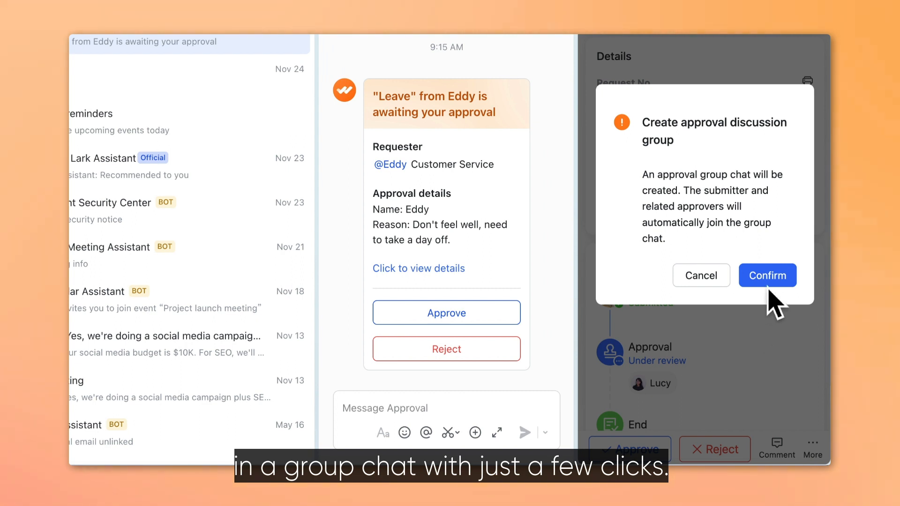
{"action": "left_click", "coordinate": [767, 275]}
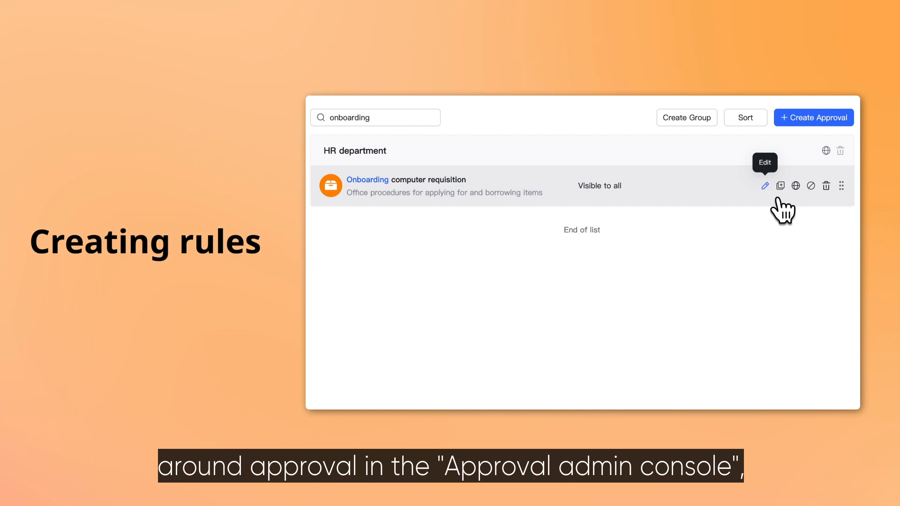
Edit the Onboarding computer requisition and review its form and process design
{"action": "left_click", "coordinate": [764, 186]}
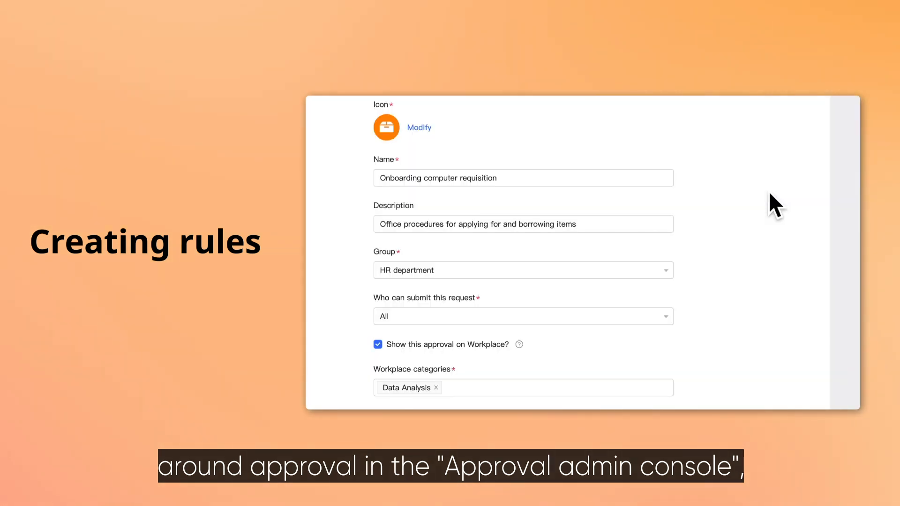
{"action": "left_click", "coordinate": [554, 107]}
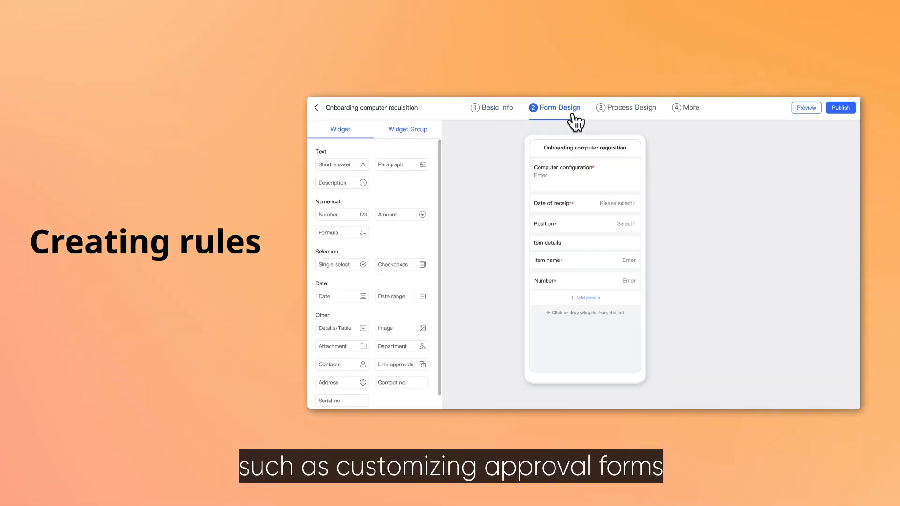
{"action": "left_click", "coordinate": [631, 107]}
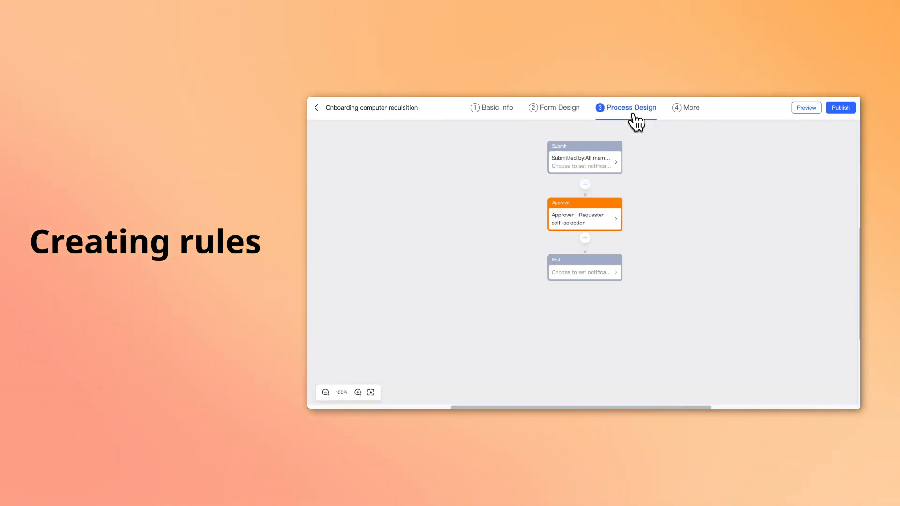
{"action": "left_click", "coordinate": [691, 107]}
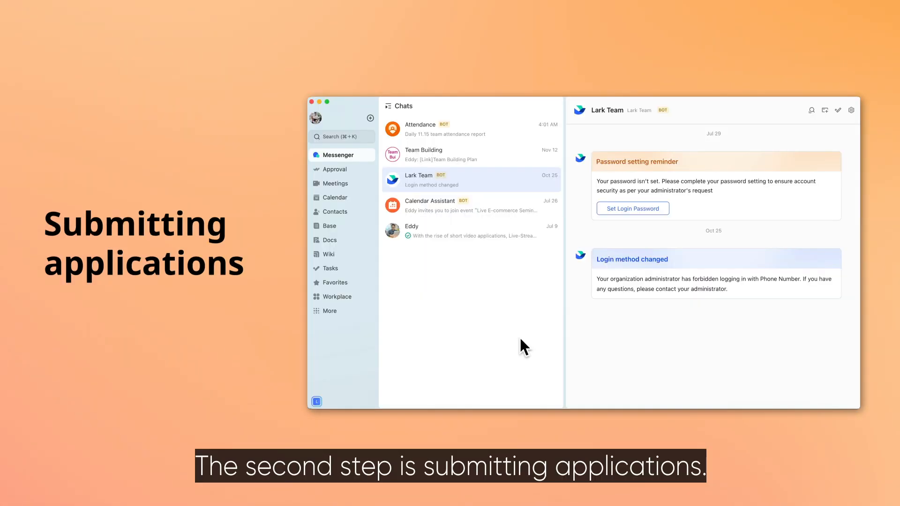
Submit an Onboarding computer requisition for one Sales computer received Nov 16, 2023
{"action": "left_click", "coordinate": [334, 168]}
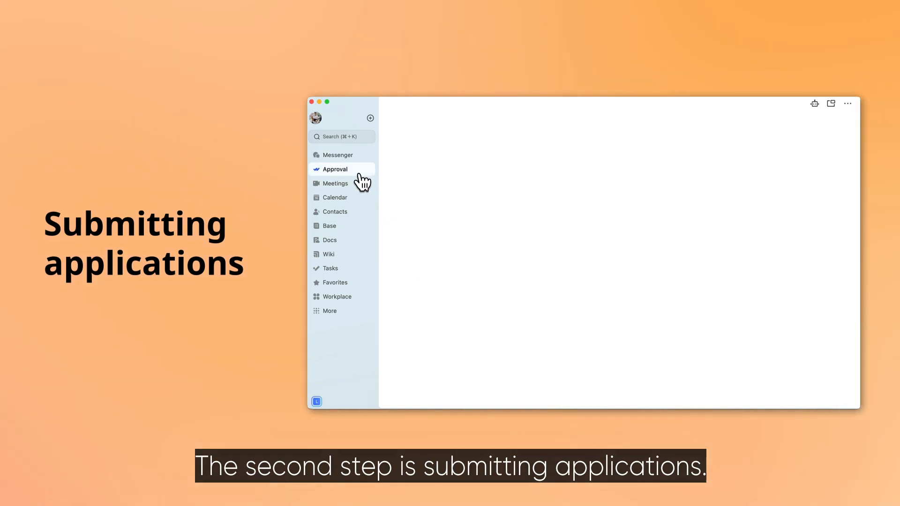
{"action": "left_click", "coordinate": [335, 169]}
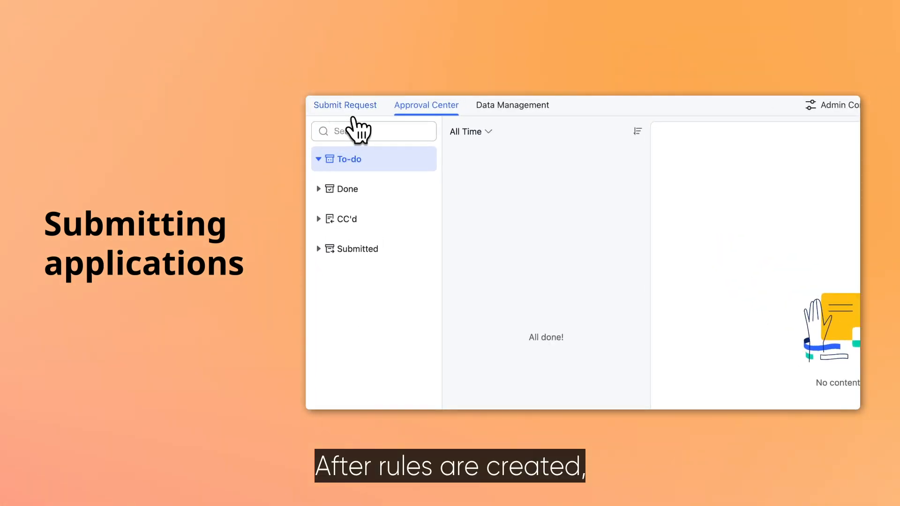
{"action": "left_click", "coordinate": [345, 105]}
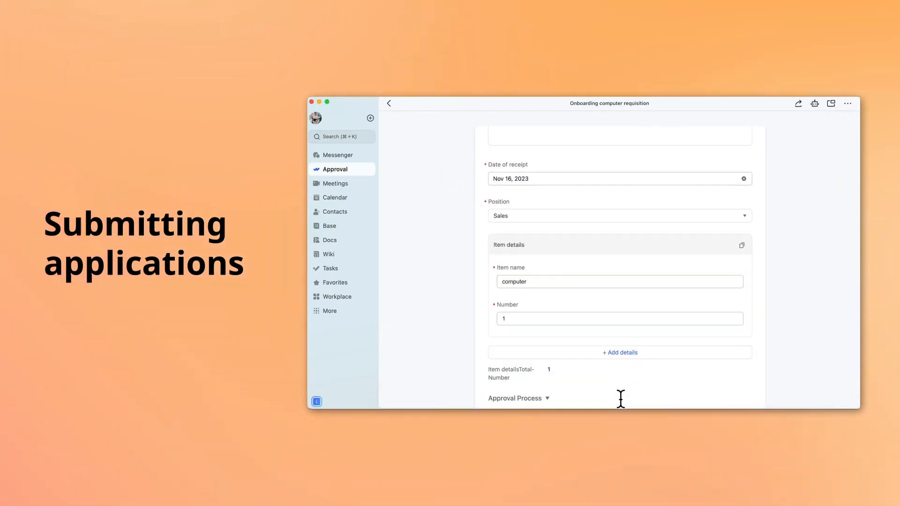
{"action": "scroll", "scroll_direction": "down", "scroll_amount": 3}
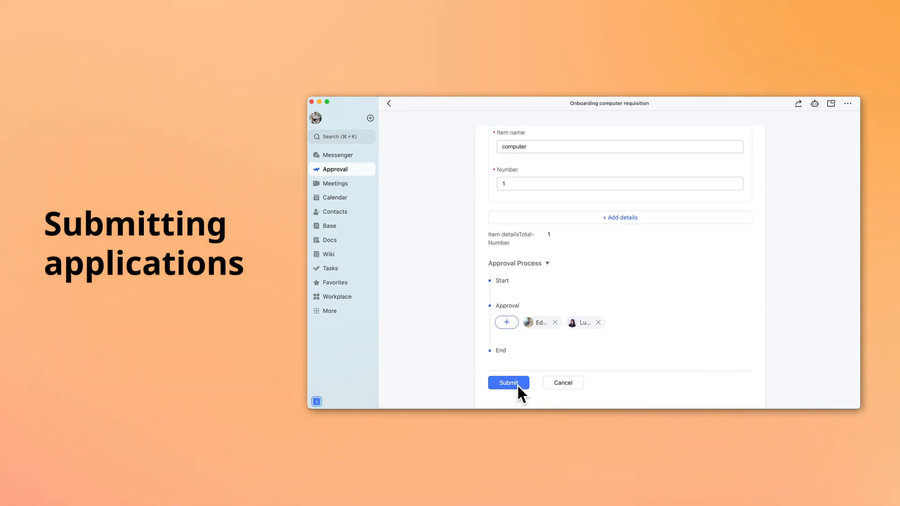
{"action": "left_click", "coordinate": [507, 383]}
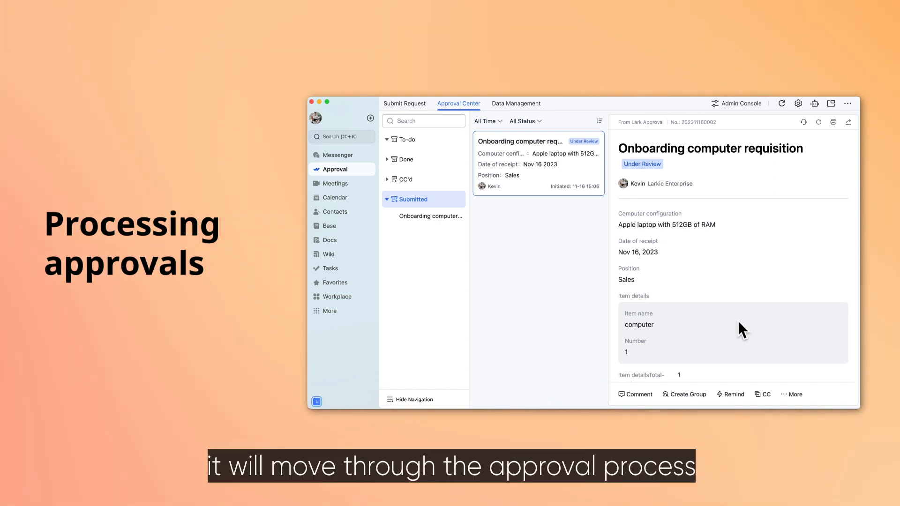
Scroll the submitted requisition's details to its Process section
{"action": "scroll", "scroll_direction": "down", "scroll_amount": 3}
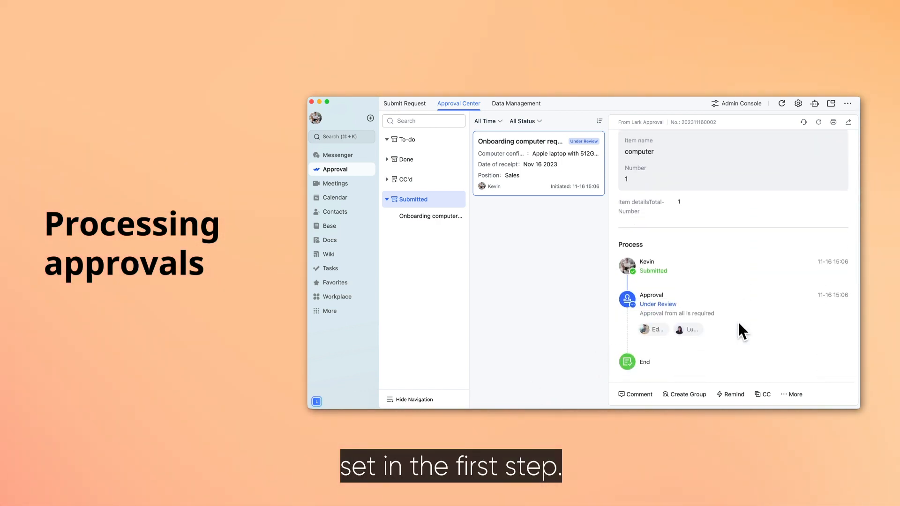